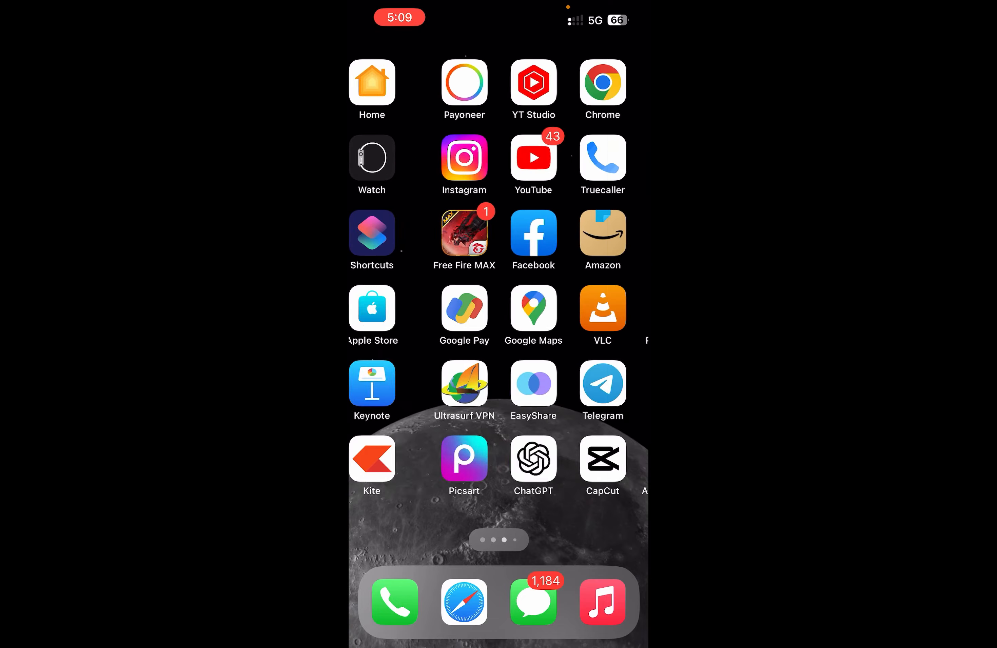
Step: Launch the Settings app from the Home Screen and show its main list
scroll("right", 3)
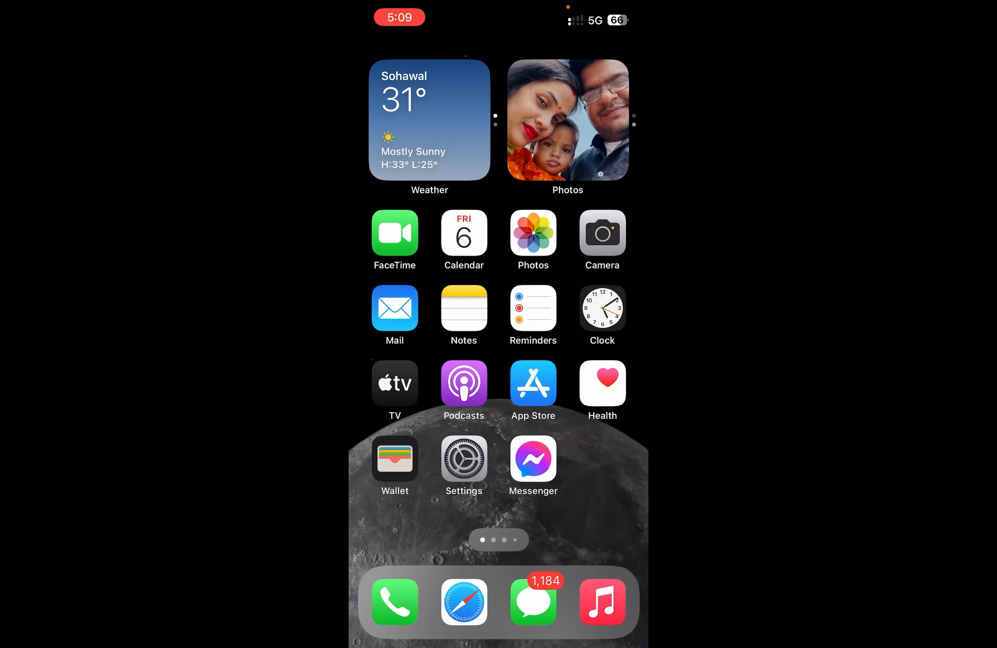
left_click(463, 461)
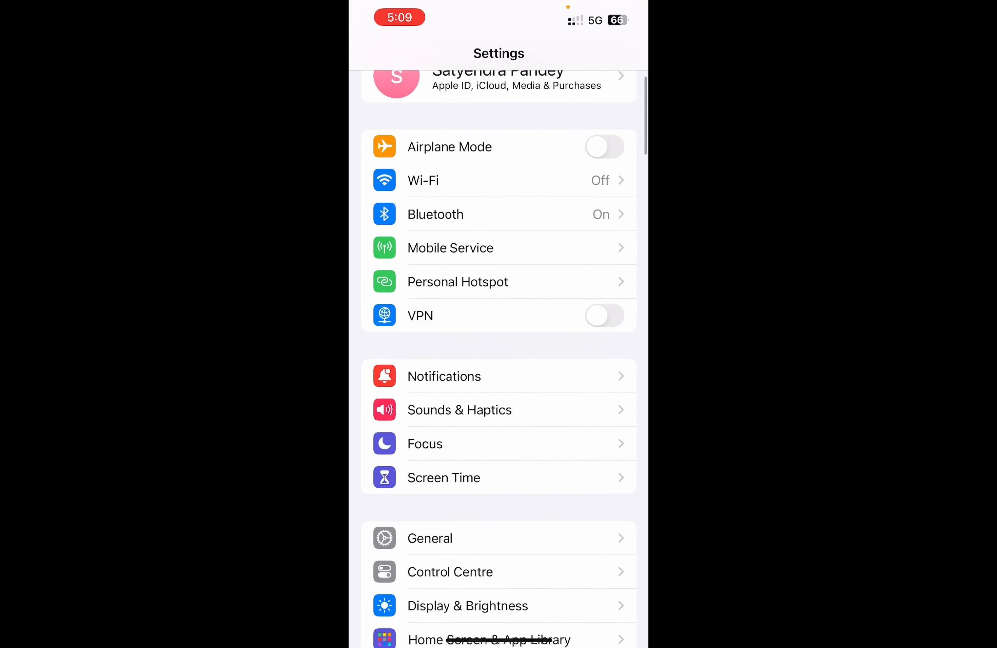
scroll("up", 3)
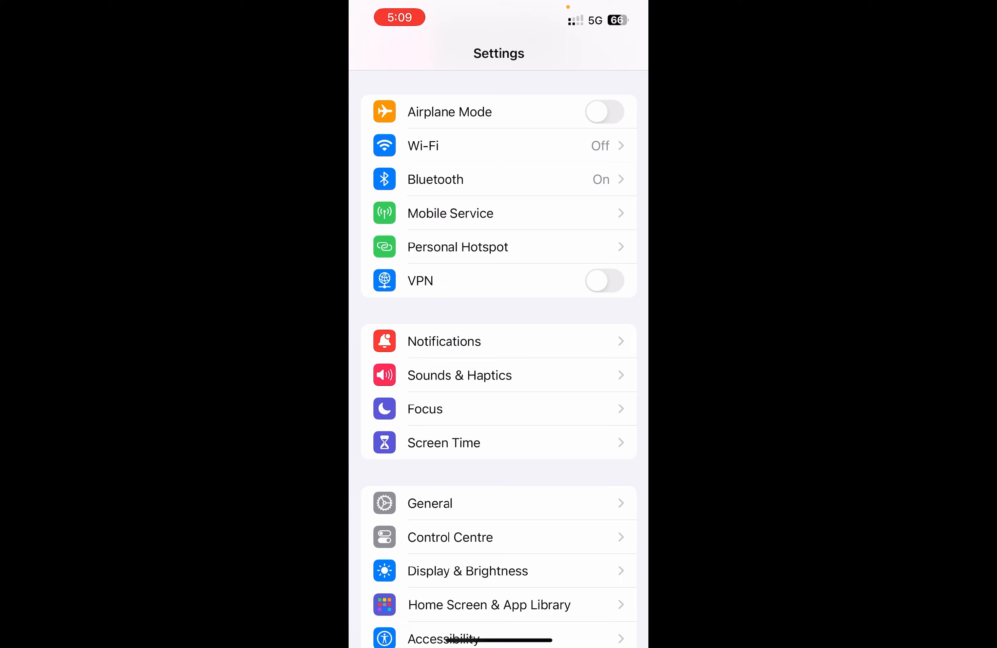
Step: Go into Sounds & Haptics and scroll to the tone settings
left_click(459, 374)
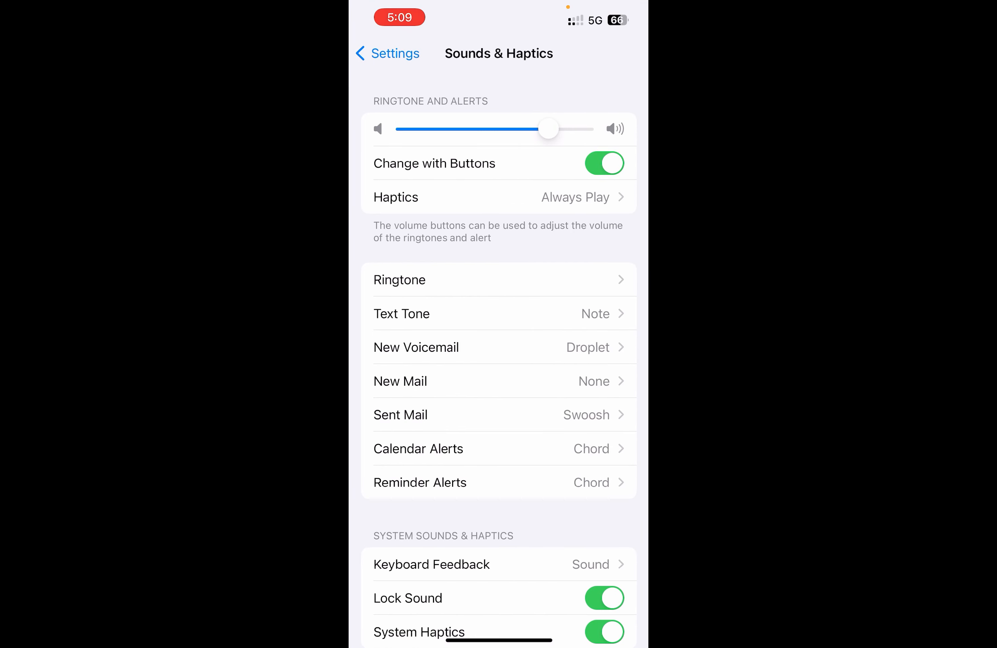
scroll("down", 3)
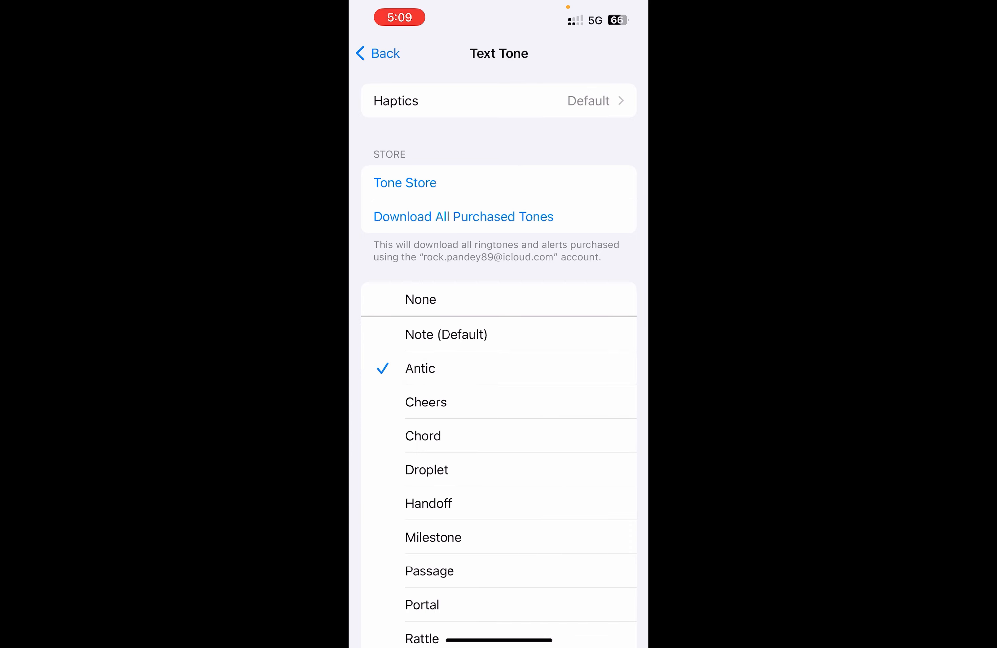
Step: Back out of the Text Tone and New Voicemail lists to the Sounds & Haptics page
left_click(377, 53)
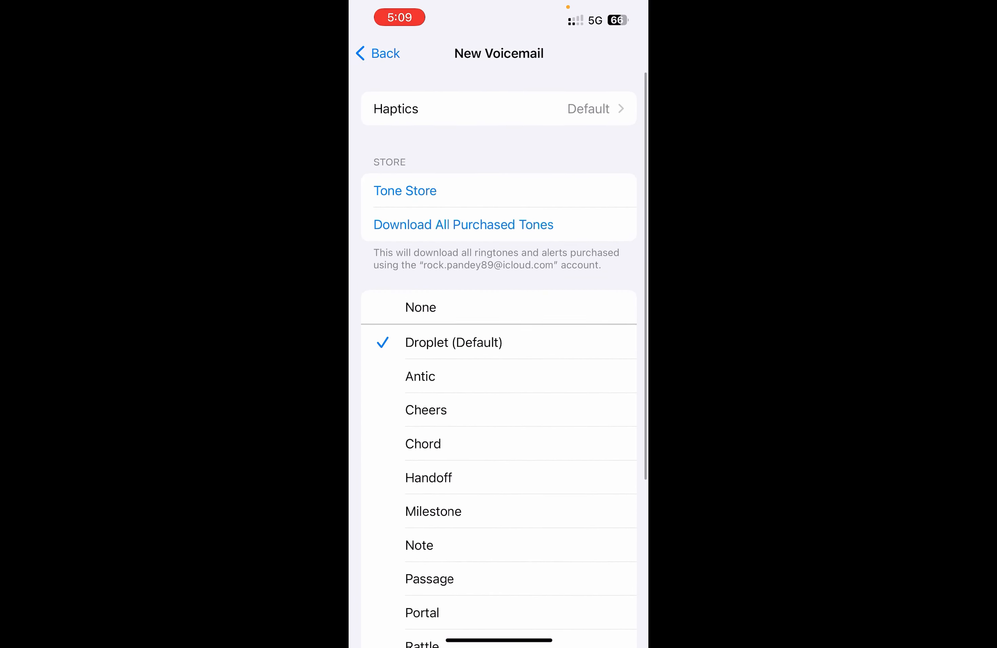
left_click(376, 53)
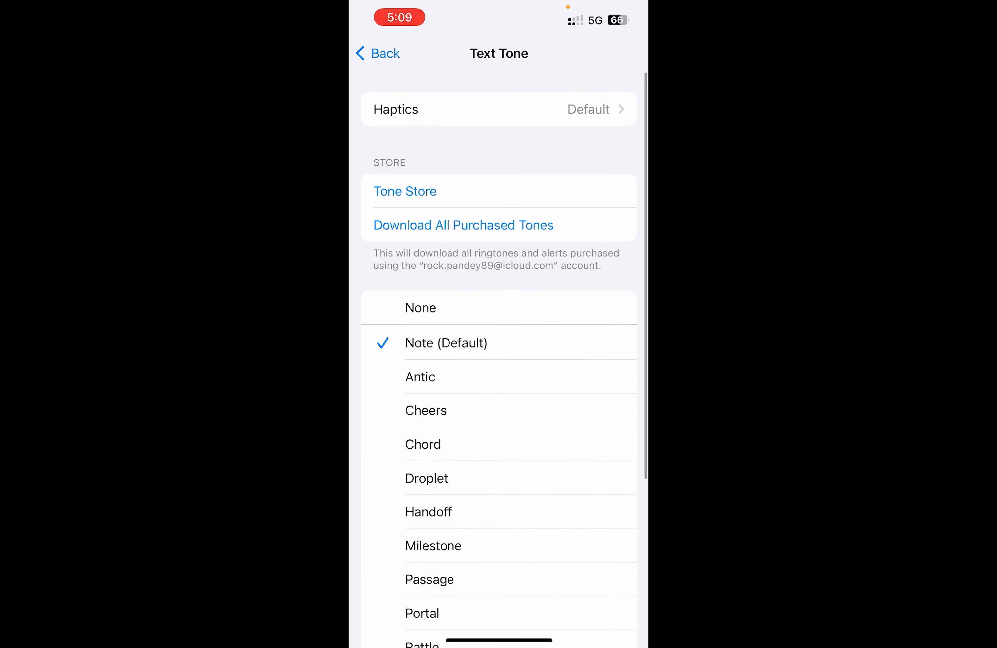
left_click(378, 53)
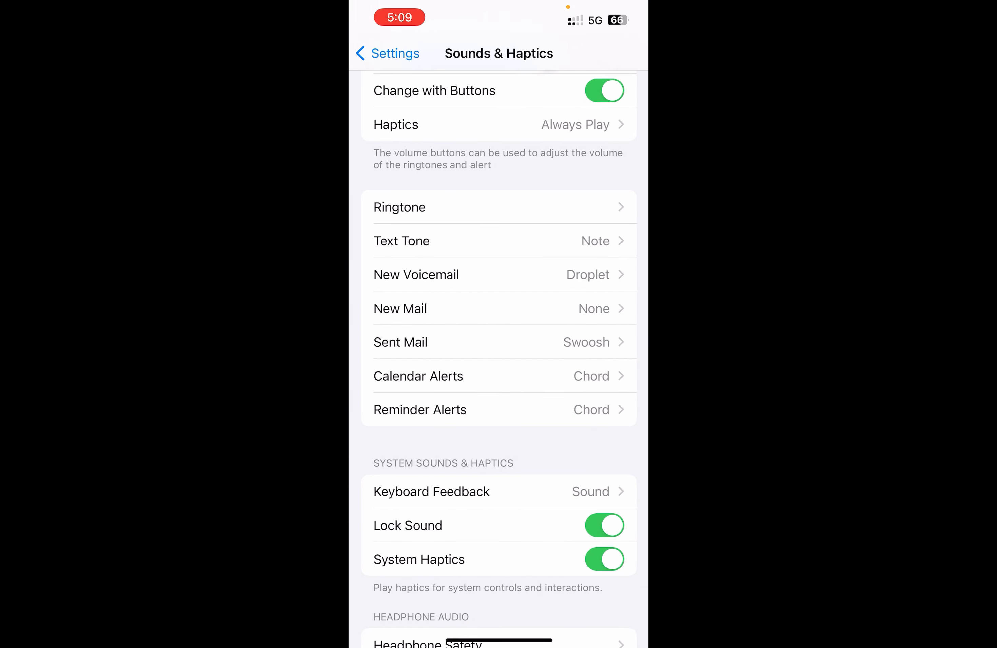
Step: Leave Settings for the Home Screen and launch WhatsApp
scroll("up", 3)
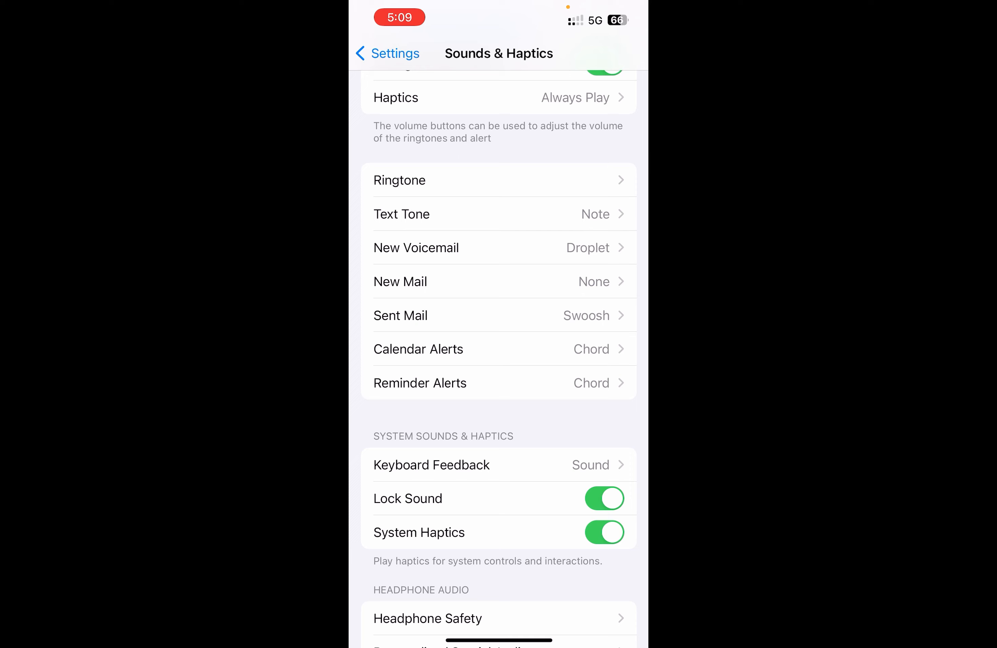
scroll("up", 3)
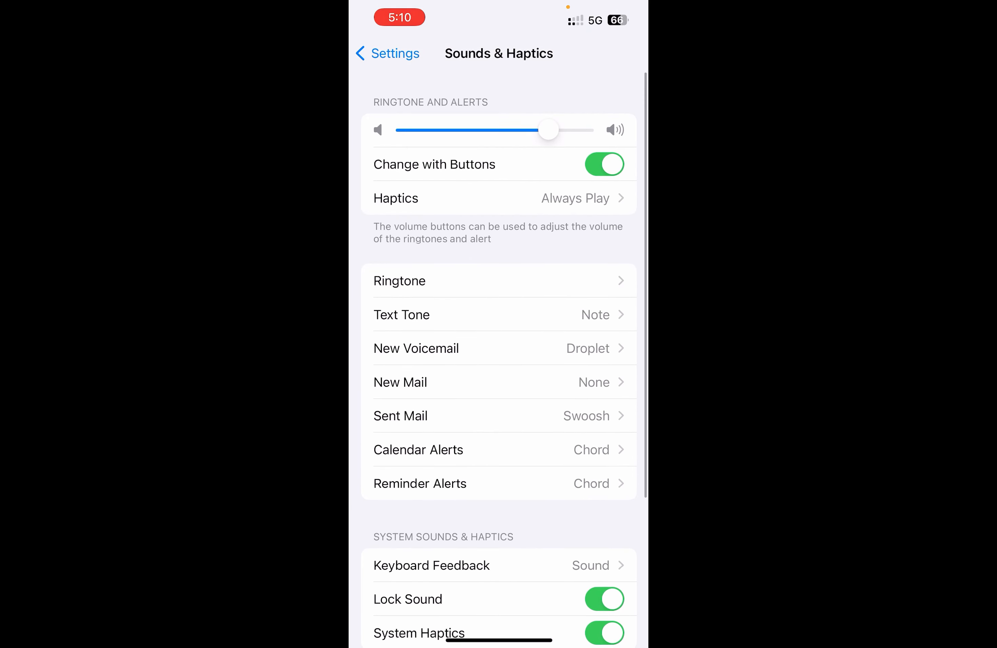
left_click(387, 53)
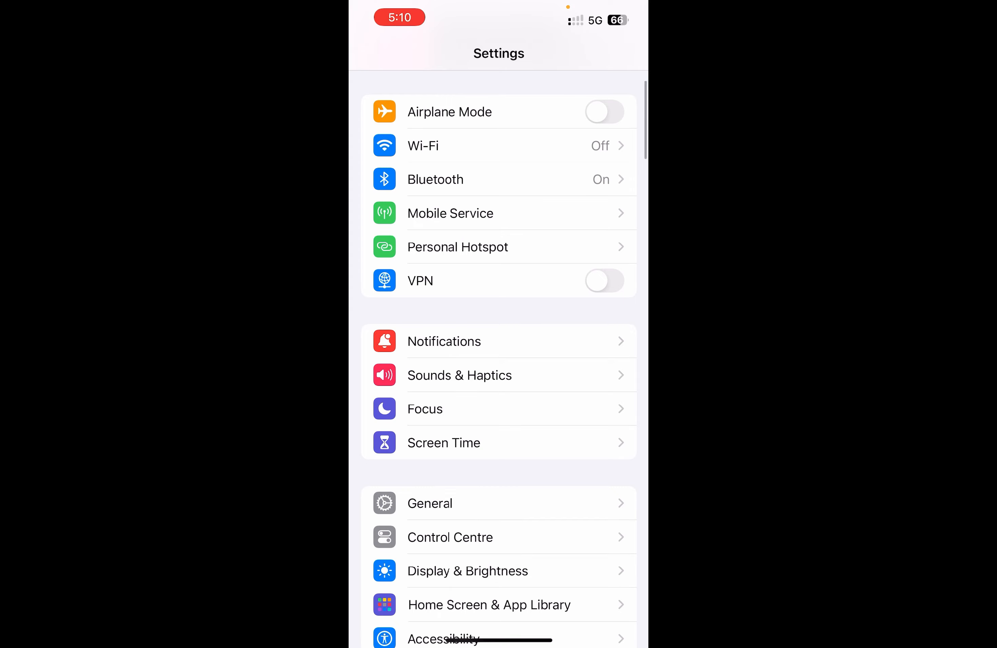
key("home")
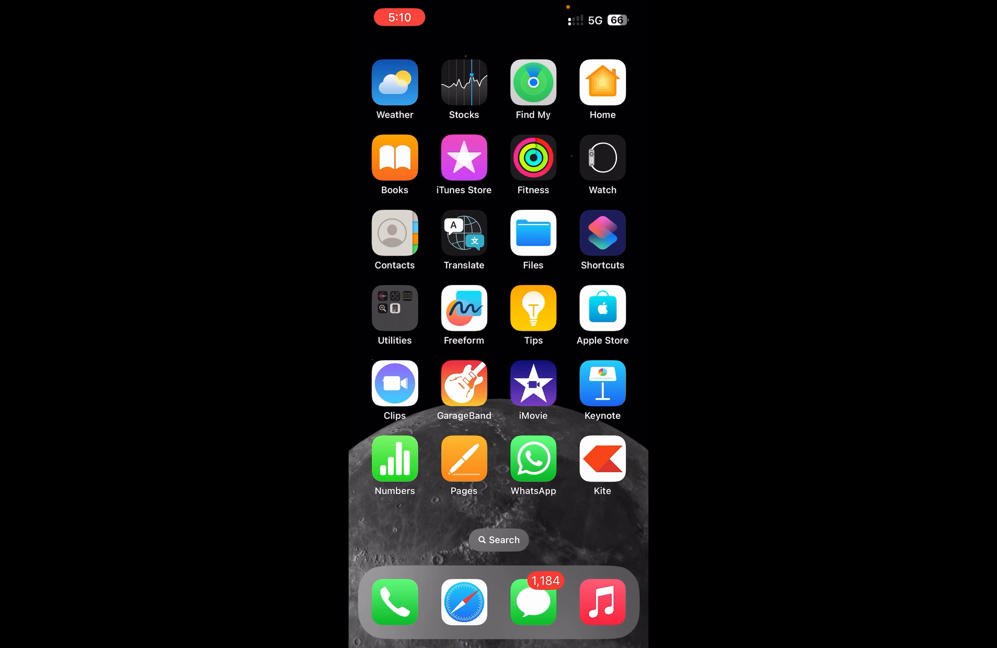
left_click(533, 457)
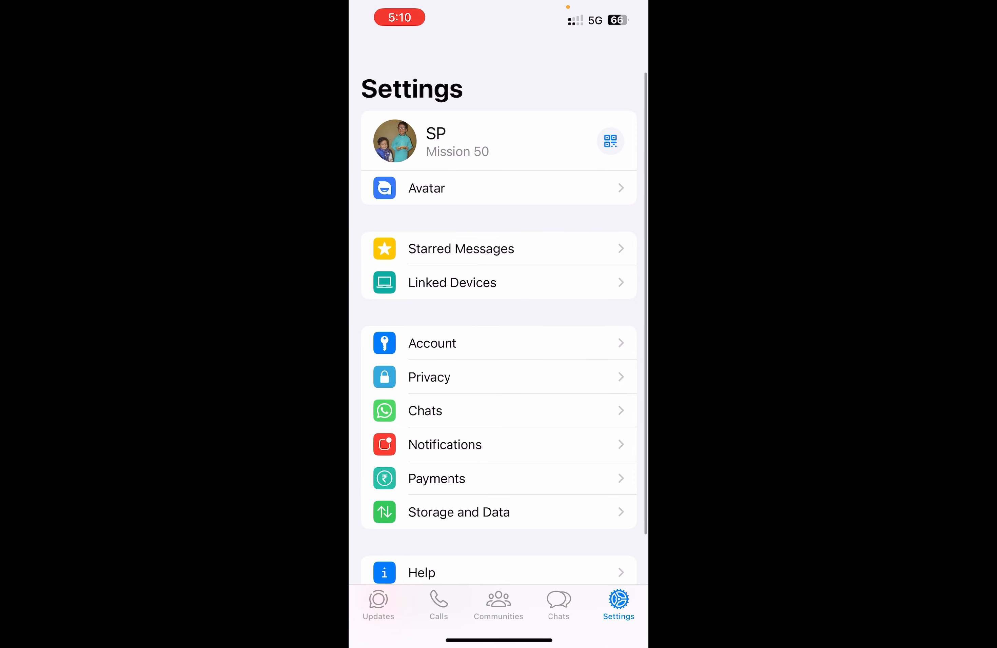
Step: Go into WhatsApp's Notifications settings
scroll("up", 3)
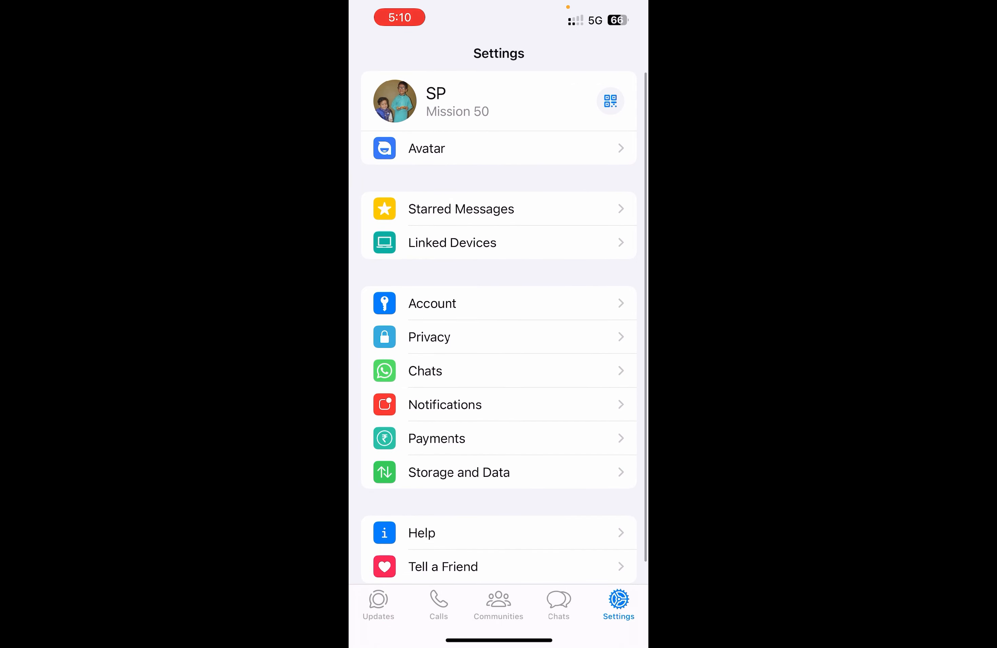
left_click(444, 405)
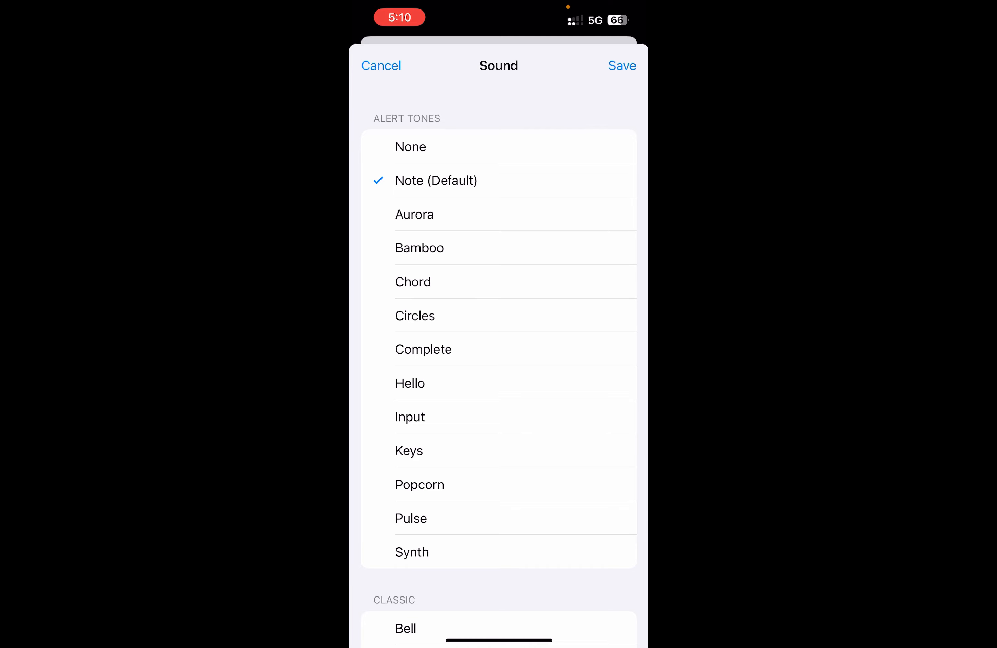
Step: Browse the alert tones, cancel with Note unchanged, and return to WhatsApp Settings
scroll("down", 3)
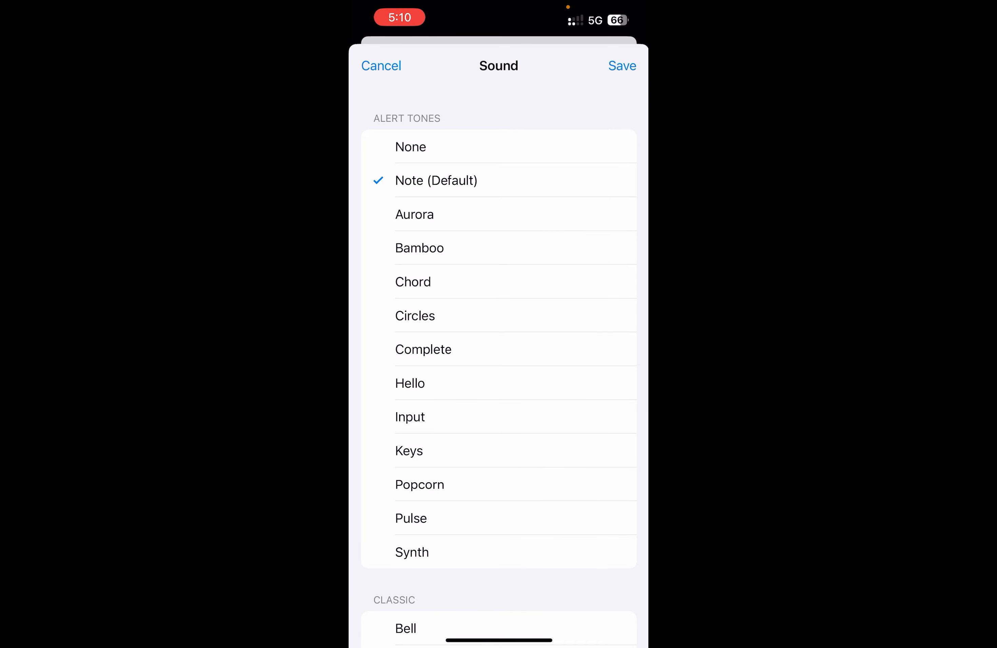
left_click(381, 66)
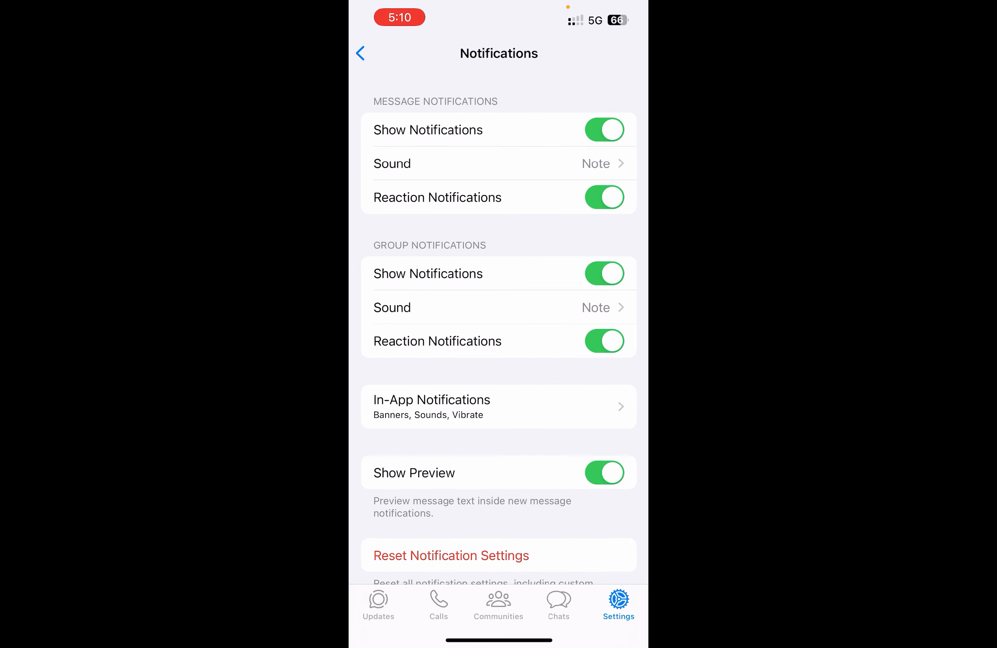
left_click(360, 54)
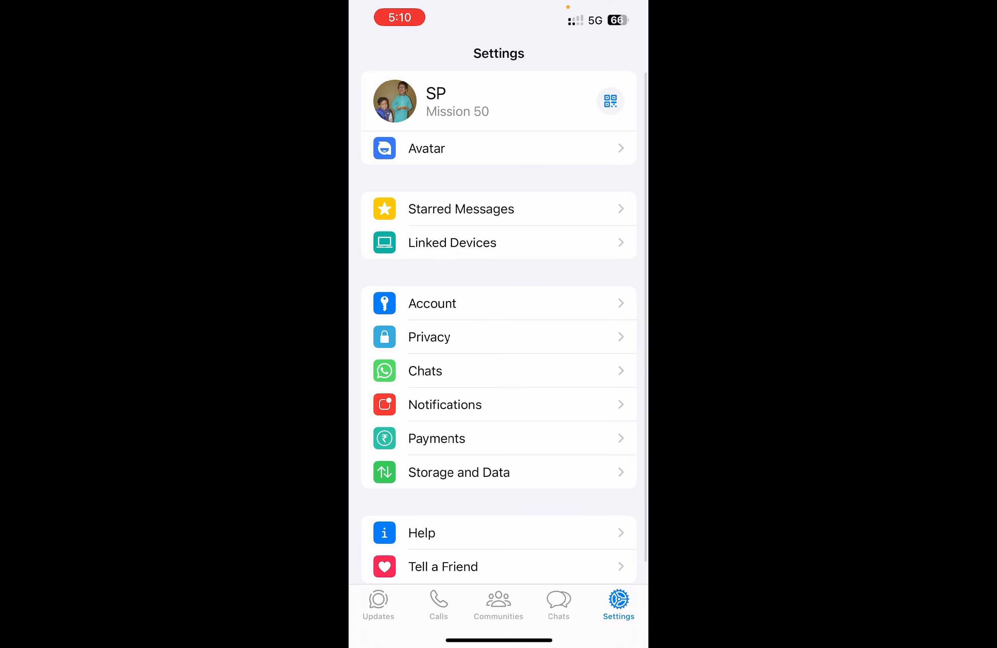